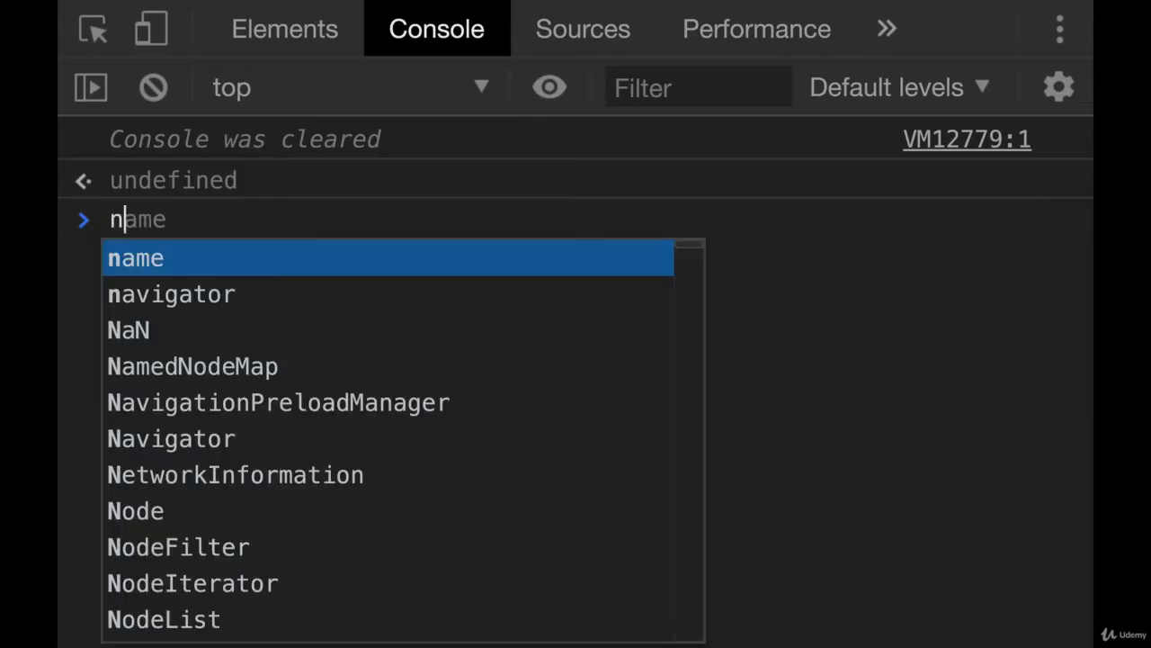
# Evaluate null and then undefined so the console echoes each value back
pyautogui.press('Enter')
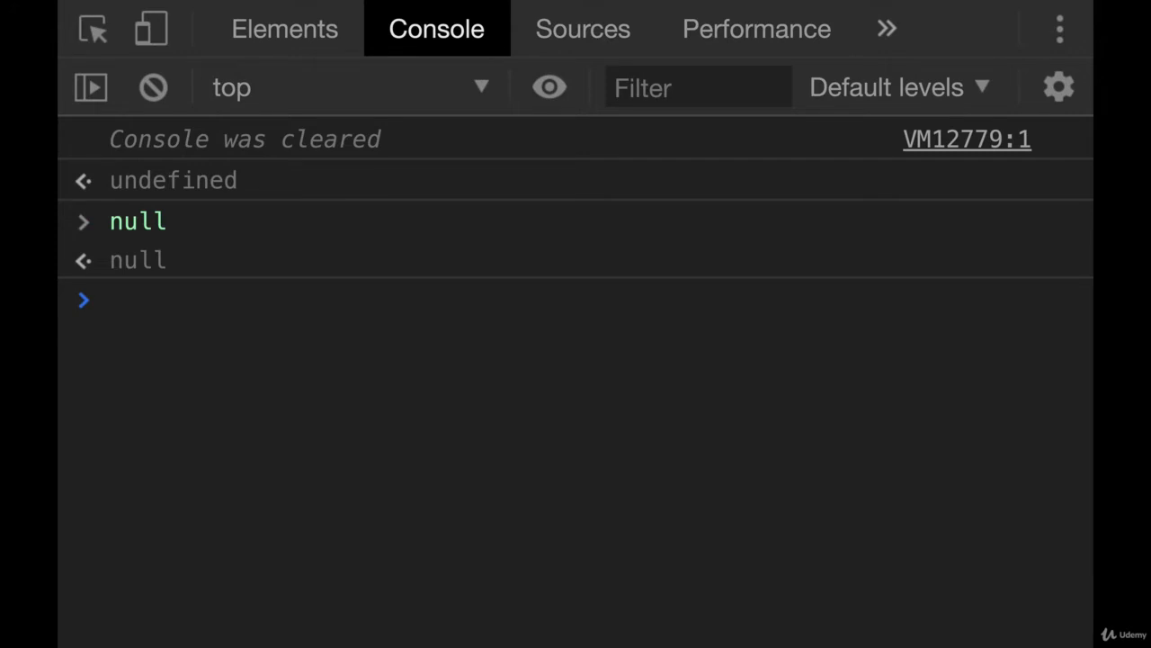
pyautogui.press('Enter')
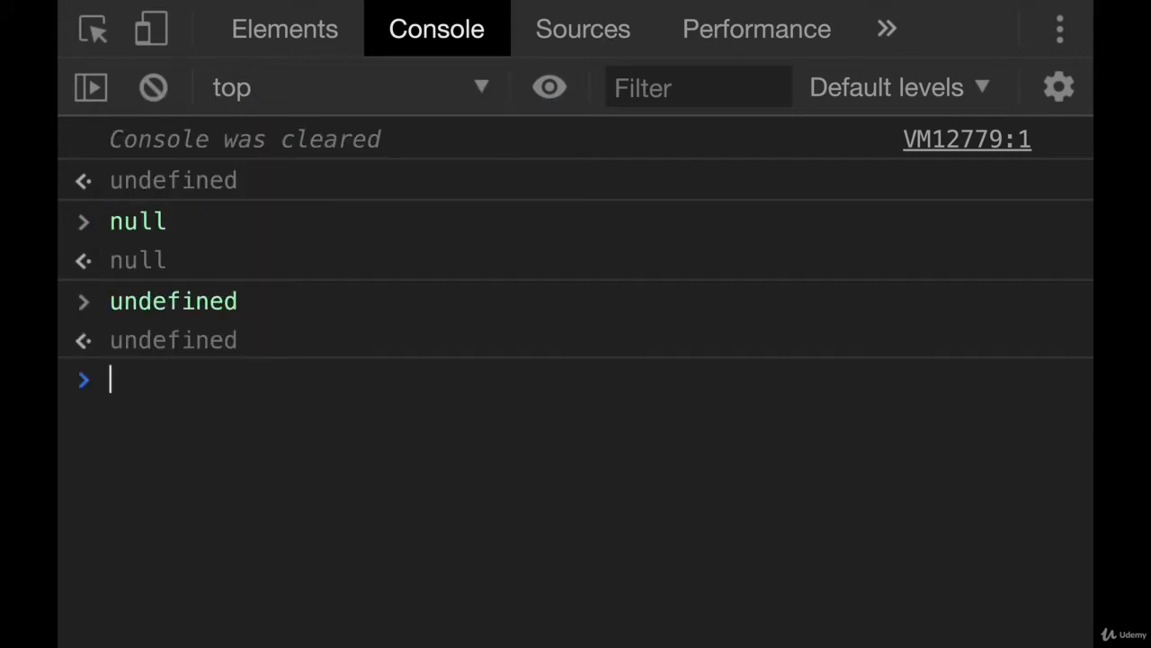
pyautogui.write('const')
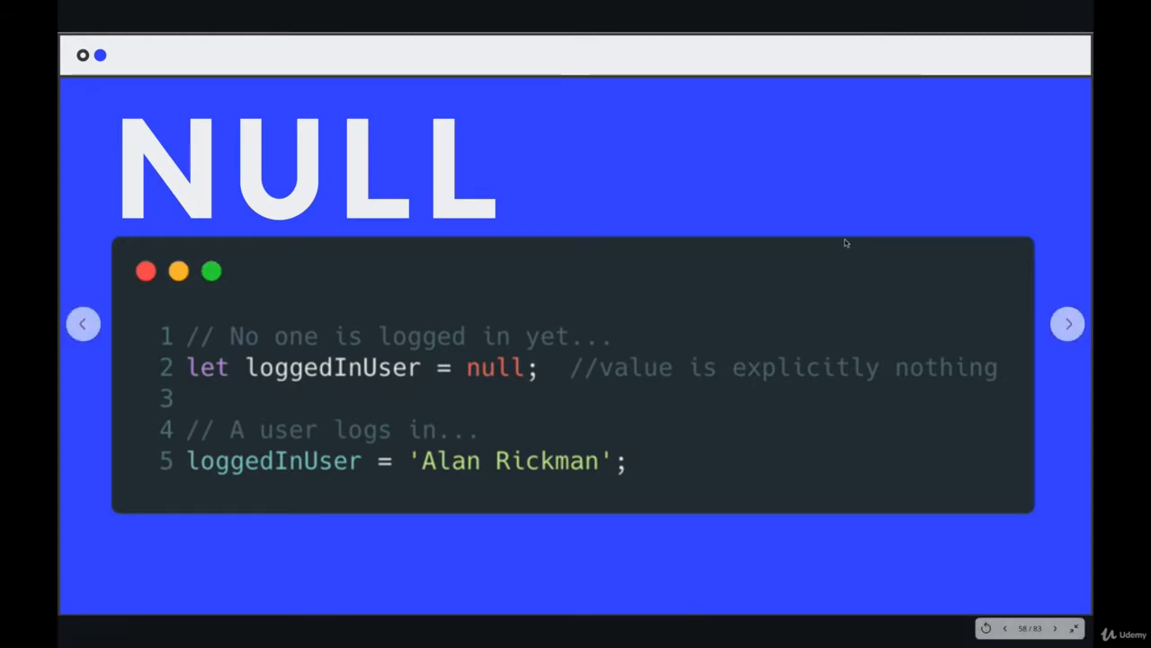
pyautogui.moveTo(357, 378)
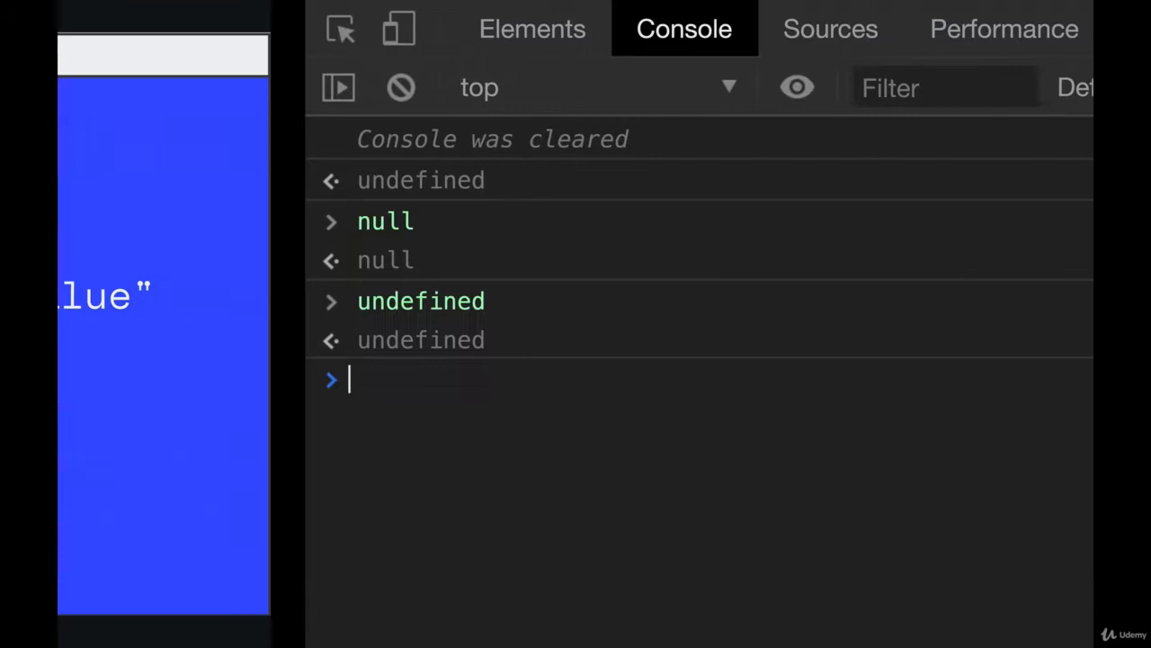
# Evaluate "lol"[4] and declare const u = undefined, both yielding undefined
pyautogui.write('"lol"[4')
pyautogui.write('const u = undefined')
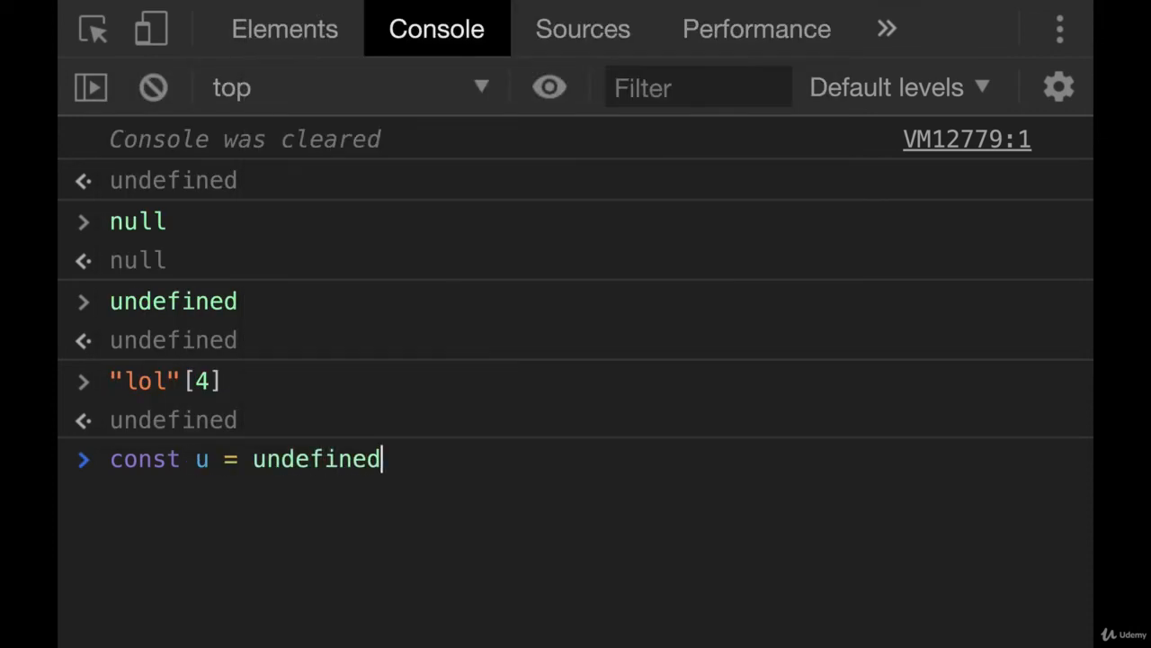
pyautogui.write(';')
pyautogui.press('Enter')
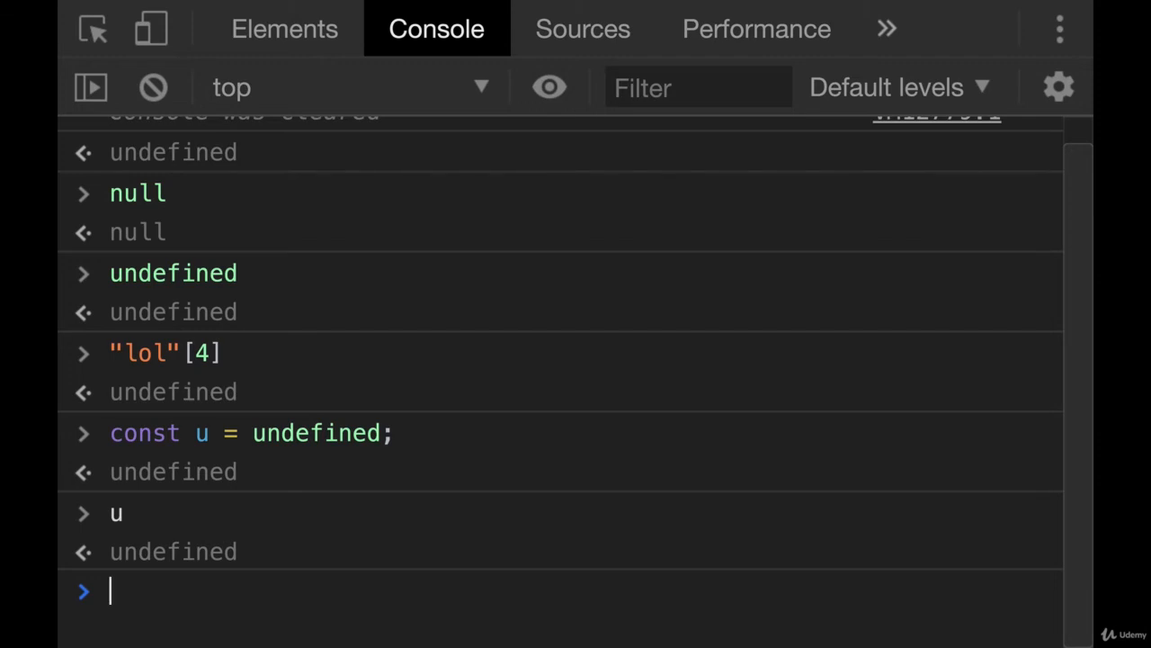
# Declare let color; with no value and evaluate color to get undefined
pyautogui.write('let')
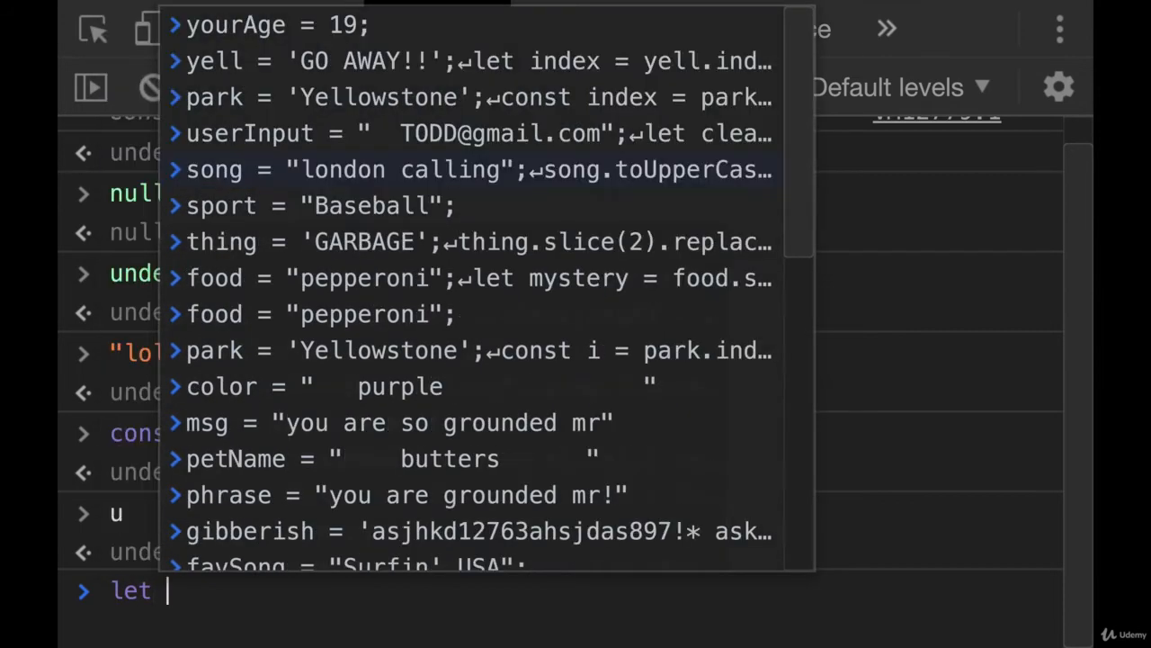
pyautogui.write('color;')
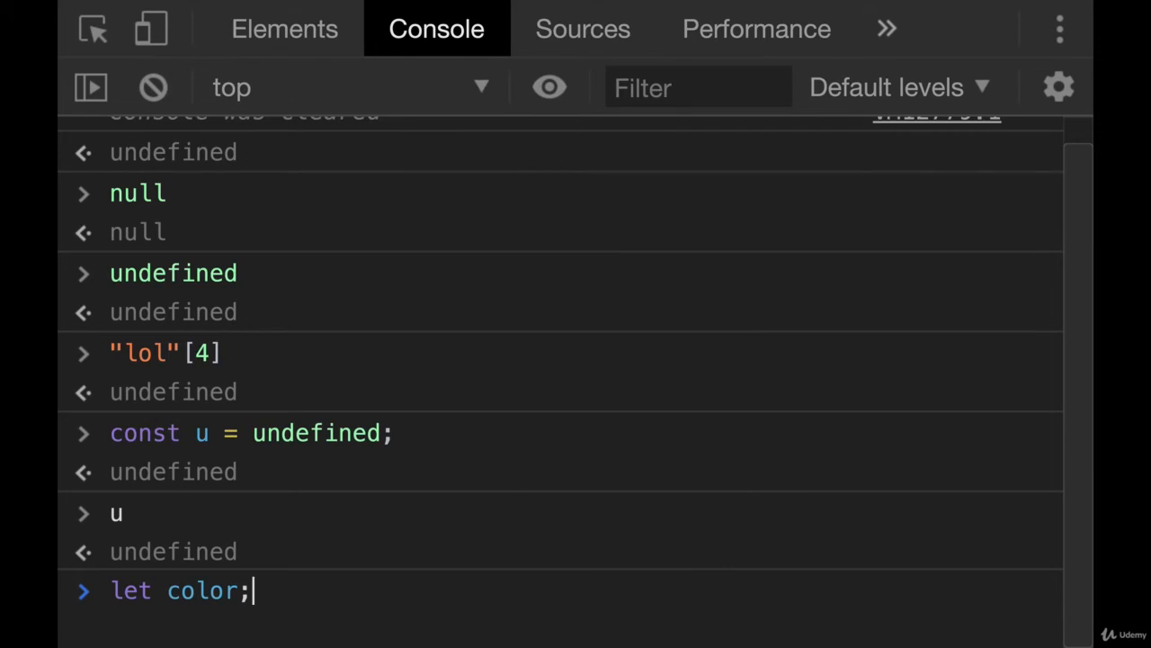
pyautogui.write('color')
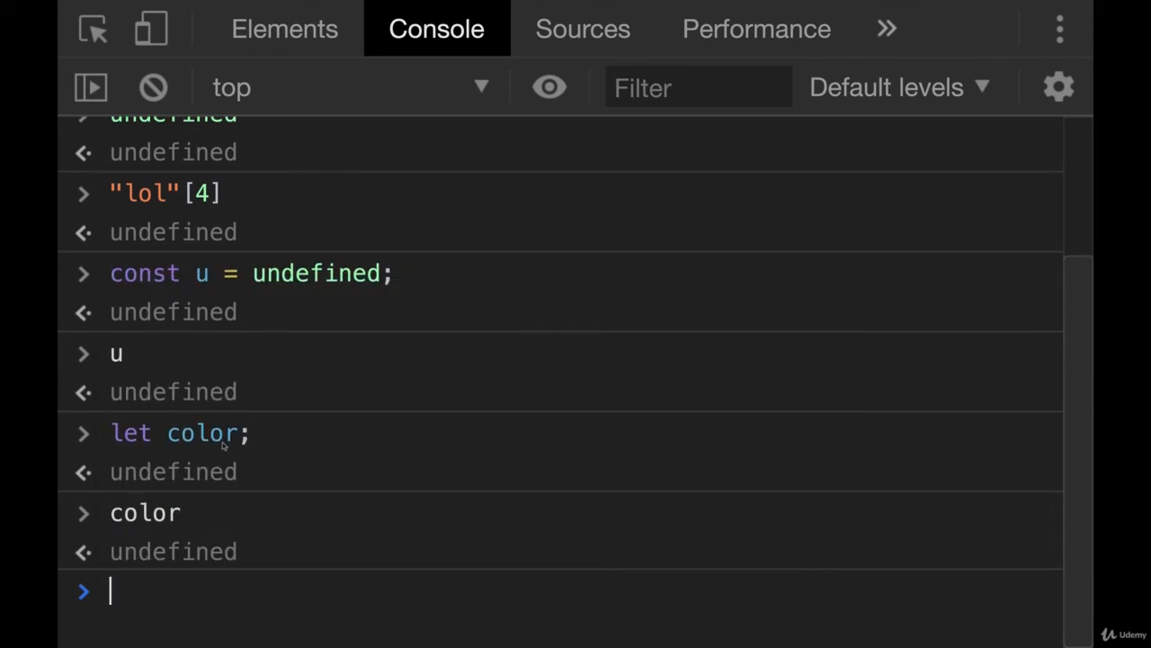
pyautogui.moveTo(312, 544)
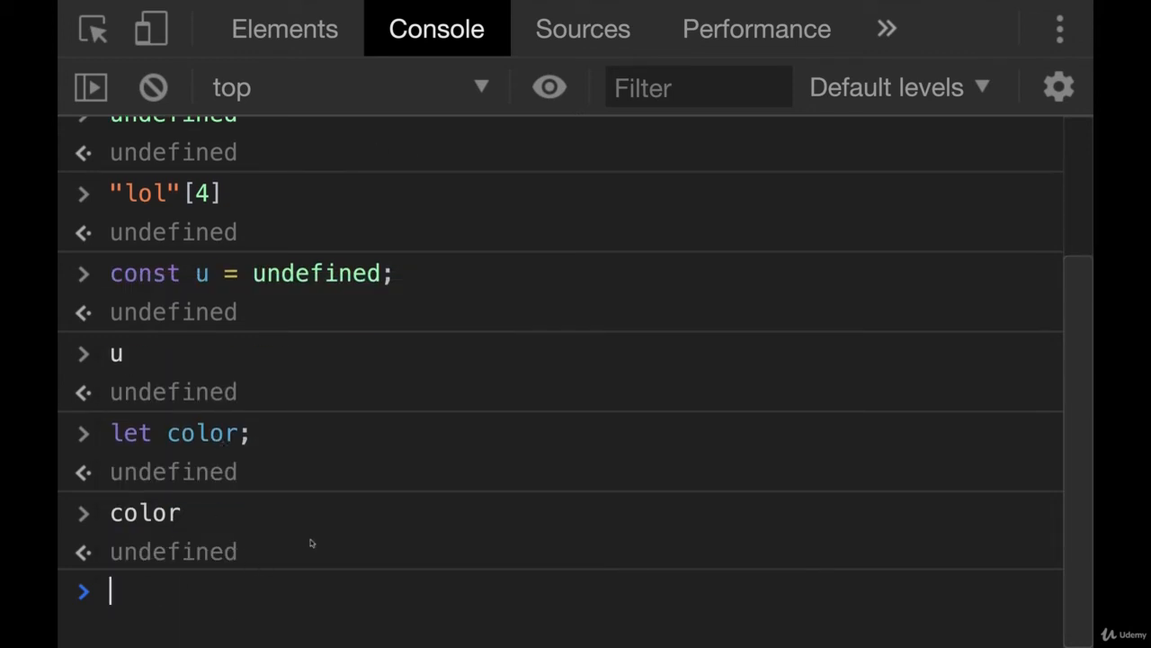
pyautogui.write('let currne')
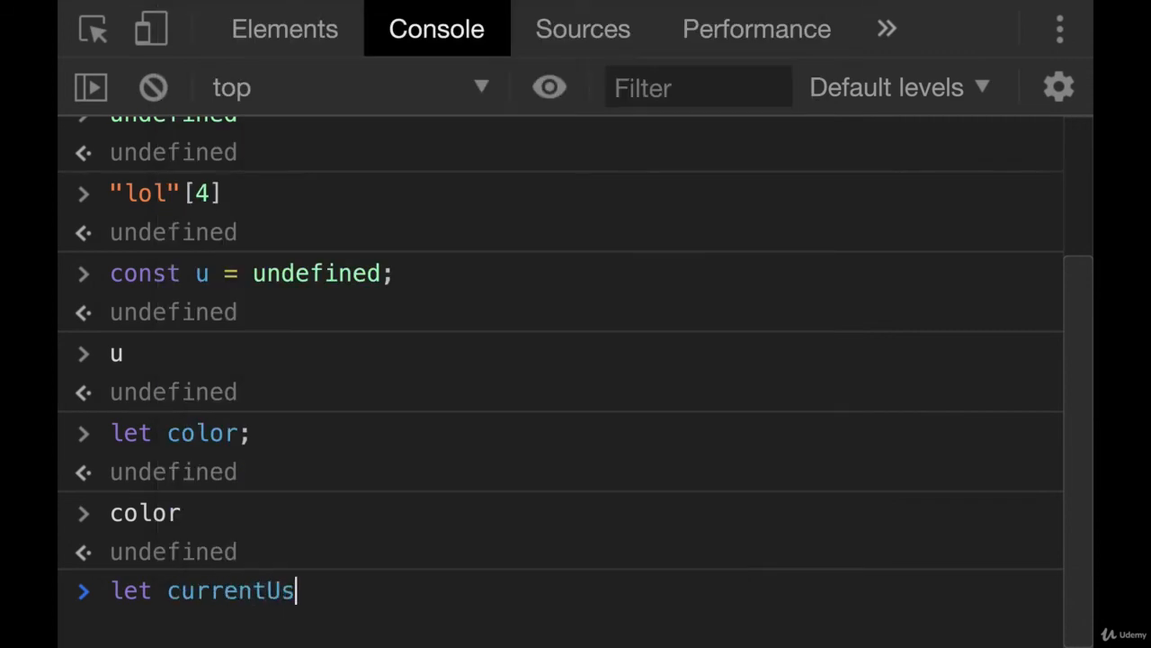
# Run let currentUser = null; to set currentUser explicitly to null
pyautogui.write('er = null;')
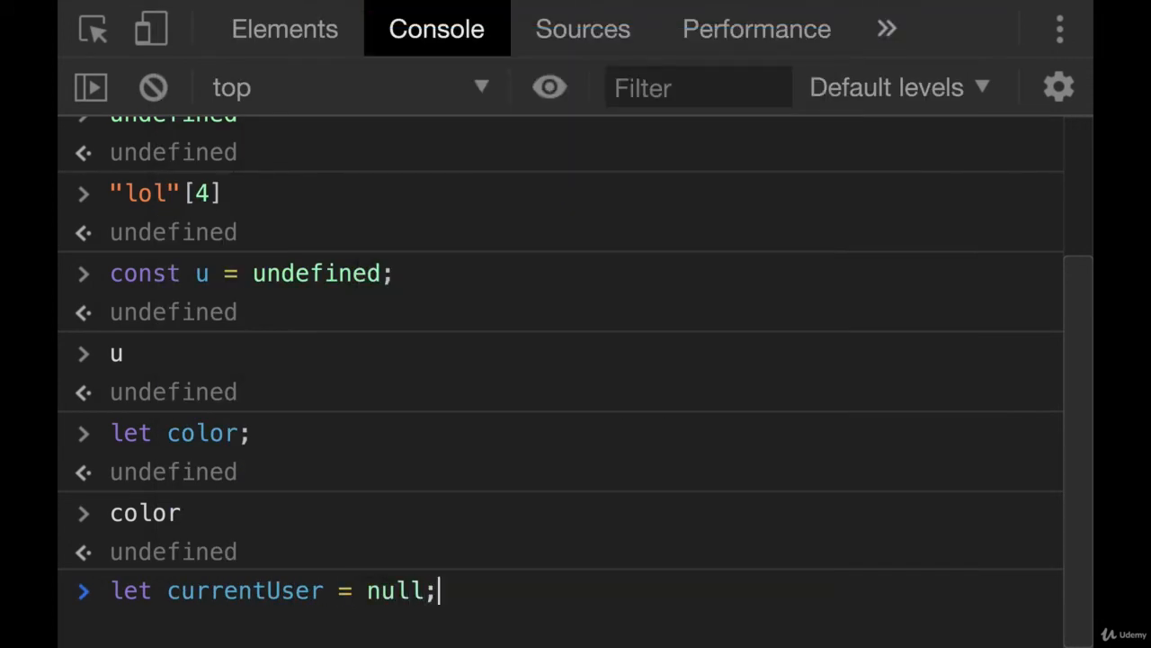
pyautogui.press('Enter')
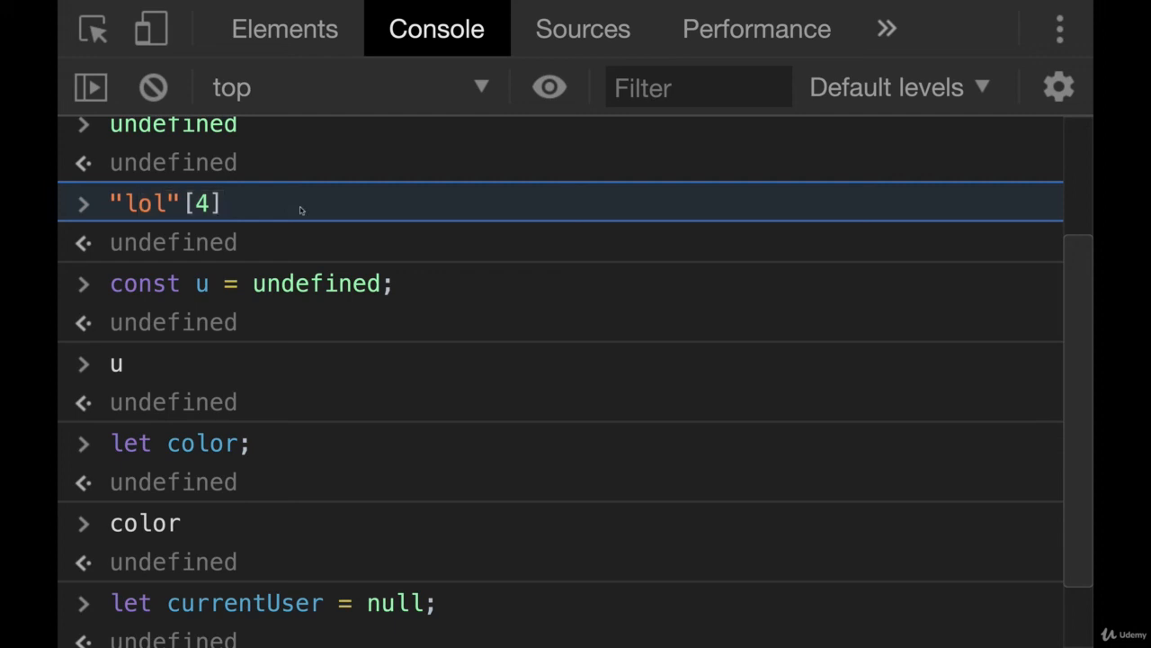
pyautogui.scroll(-3)
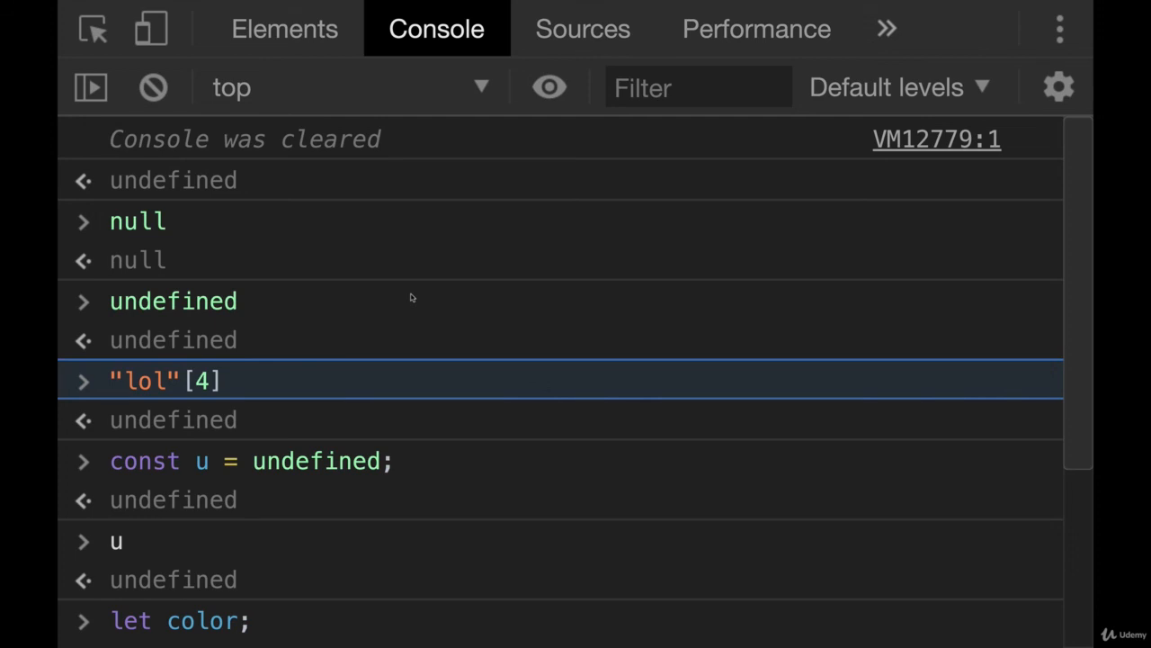
pyautogui.scroll(-3)
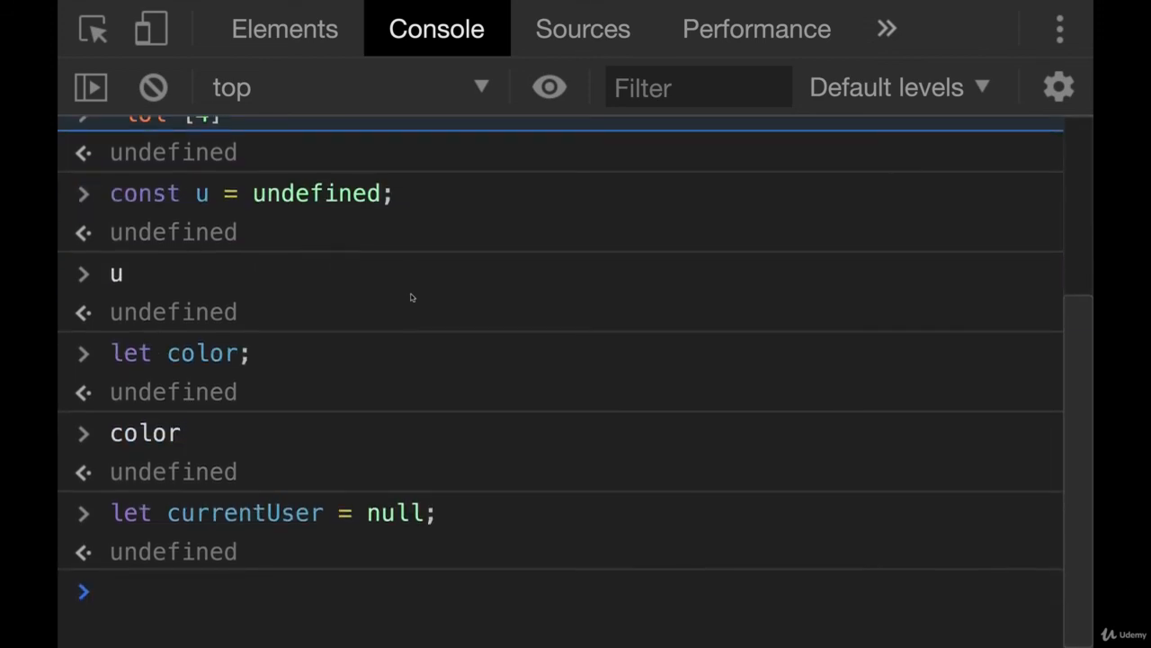